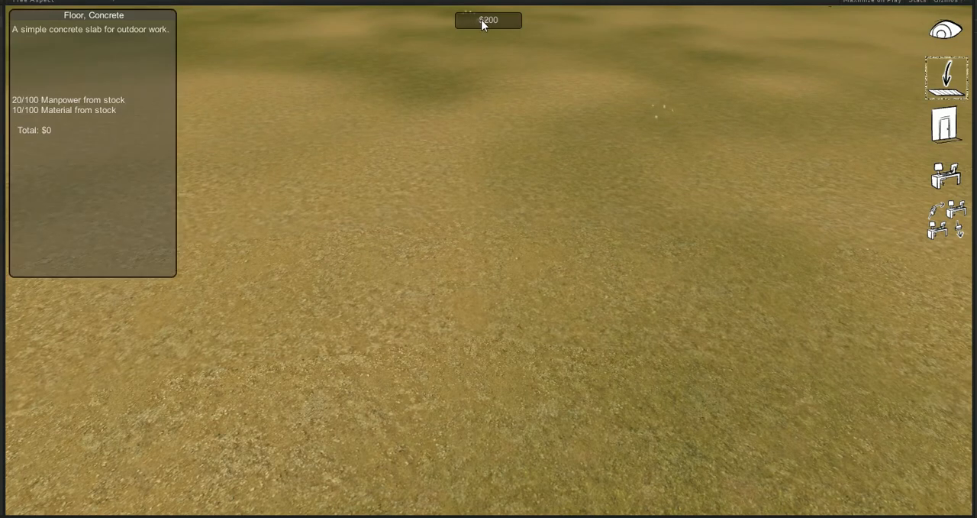
# Lay the concrete floor tiles to start the room on the grass
pyautogui.click(497, 328)
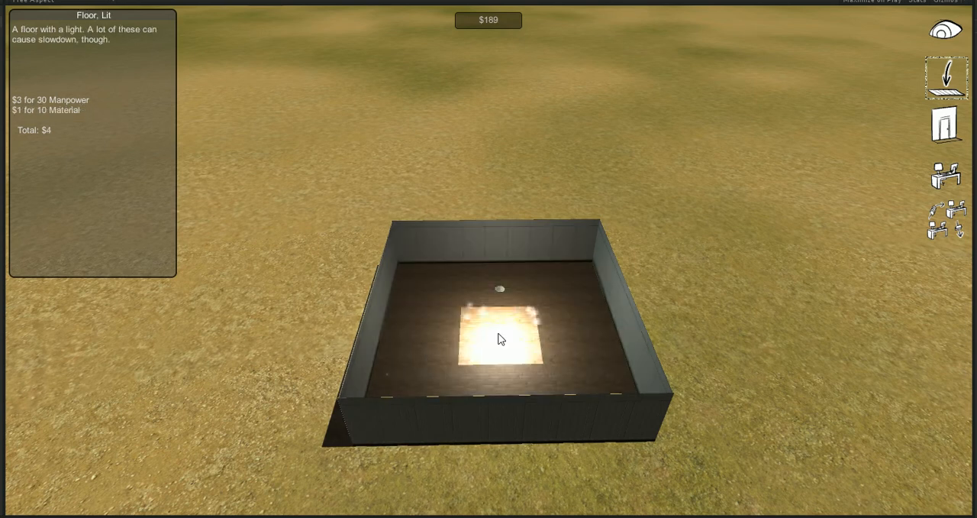
# Switch to the walls category to add windowed walls with blinds
pyautogui.click(946, 126)
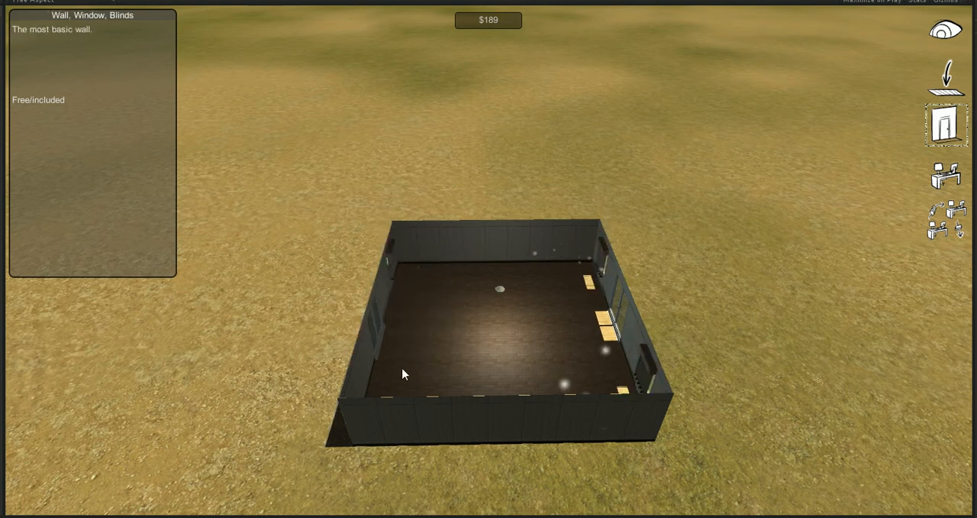
pyautogui.moveTo(816, 320)
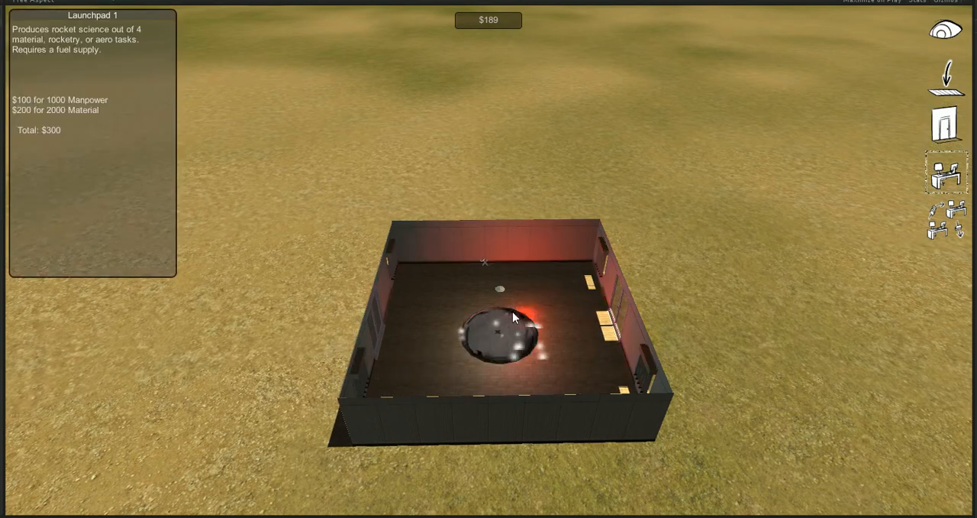
# Begin enlarging the room and laying the wood flooring for the lab
pyautogui.click(501, 328)
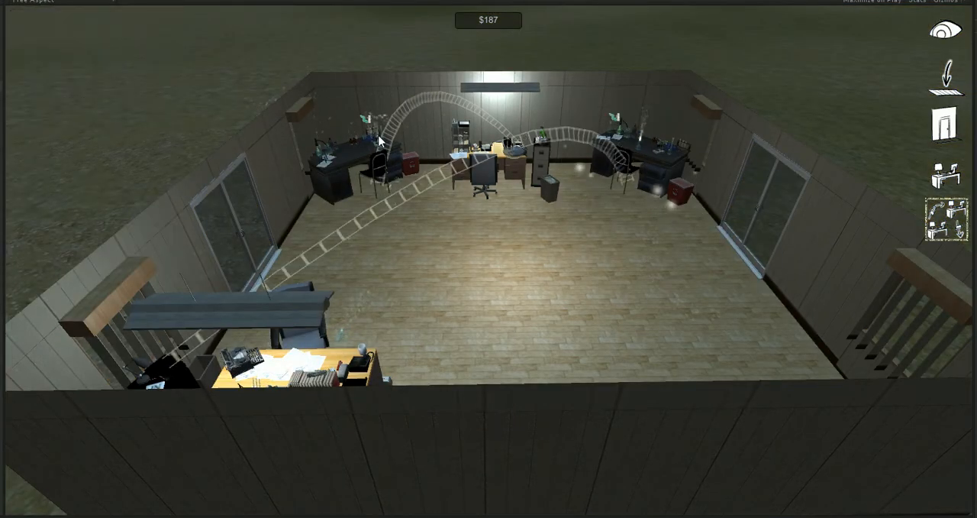
# Choose Desk 1 from the furniture category for the front workstation
pyautogui.click(504, 141)
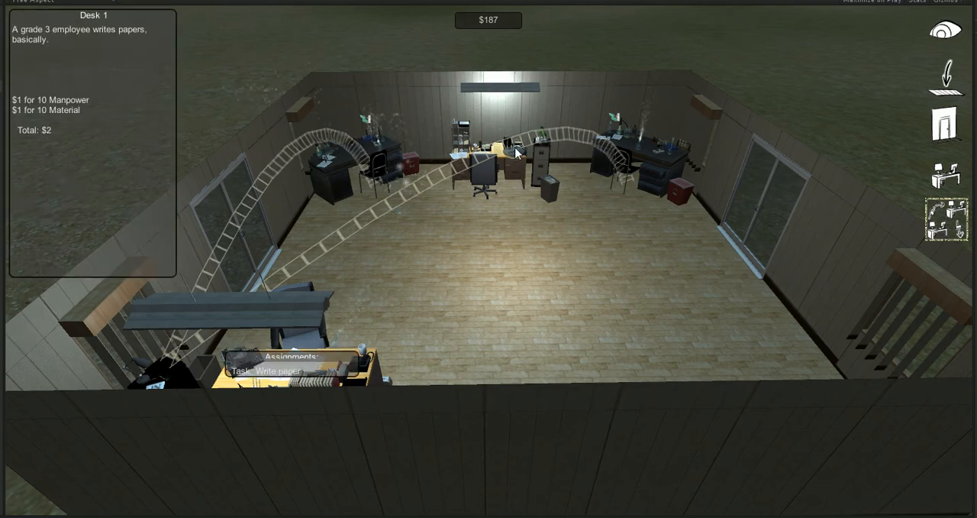
pyautogui.moveTo(538, 192)
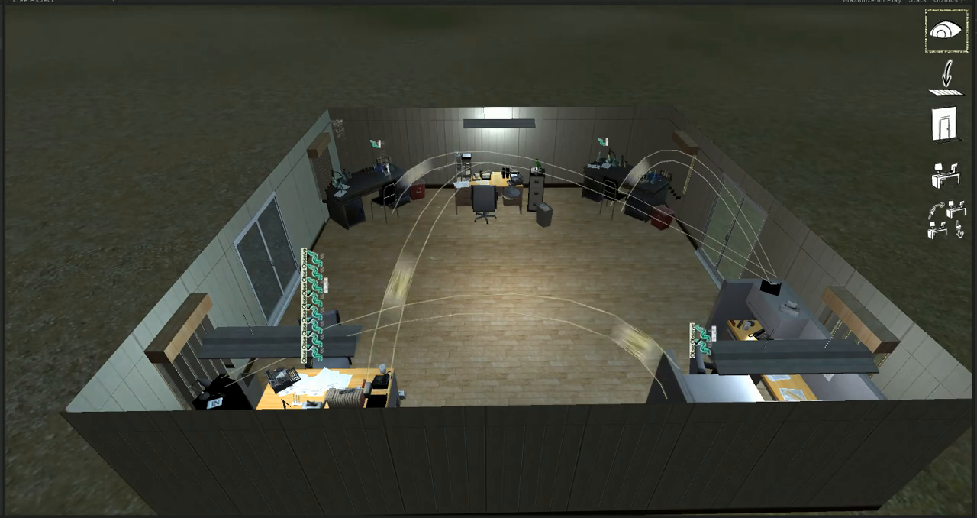
# Switch to the lab equipment category for circuit-board stations
pyautogui.click(946, 177)
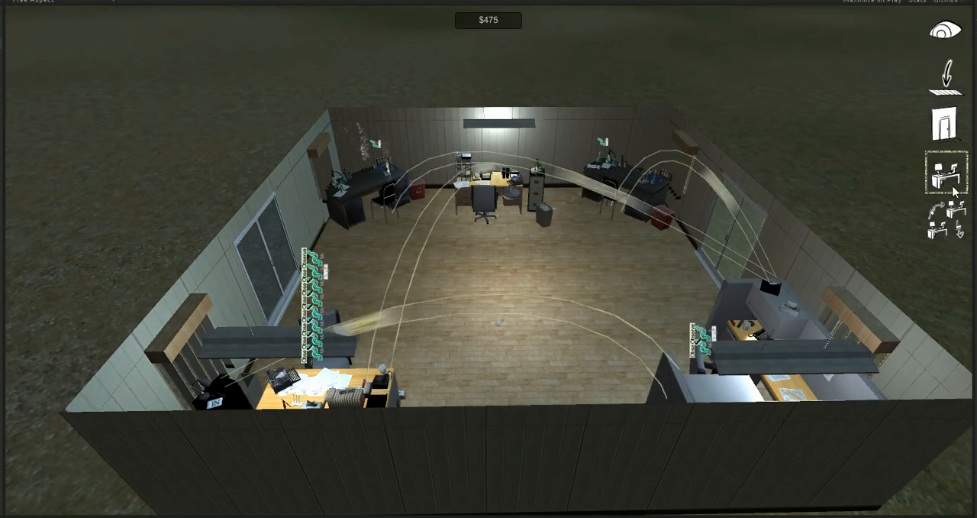